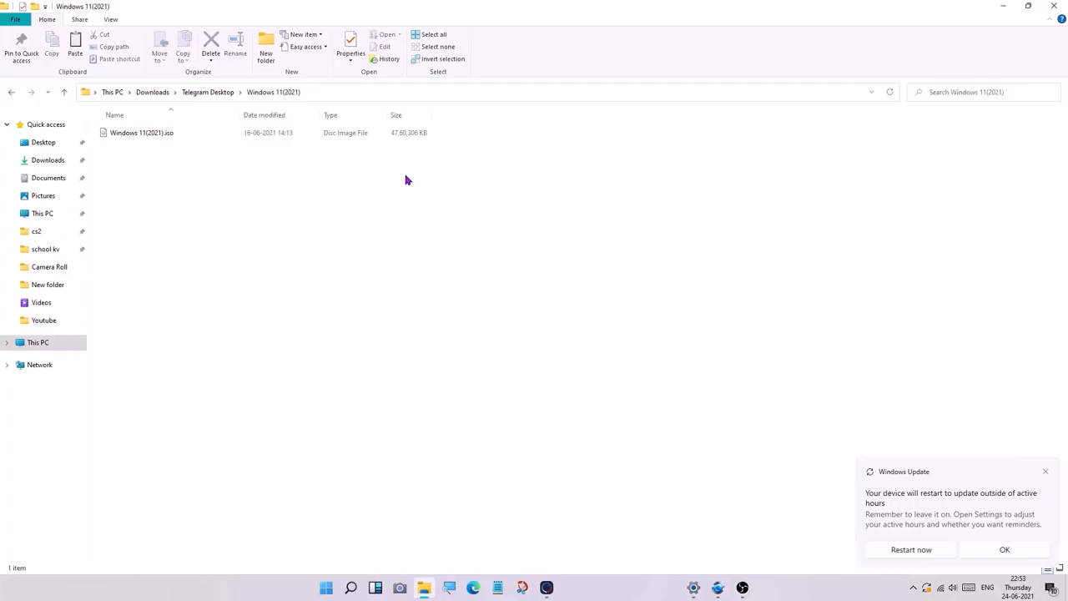
# Step: Select the Windows 11(2021).iso disc image in the Windows 11(2021) folder
pyautogui.click(141, 132)
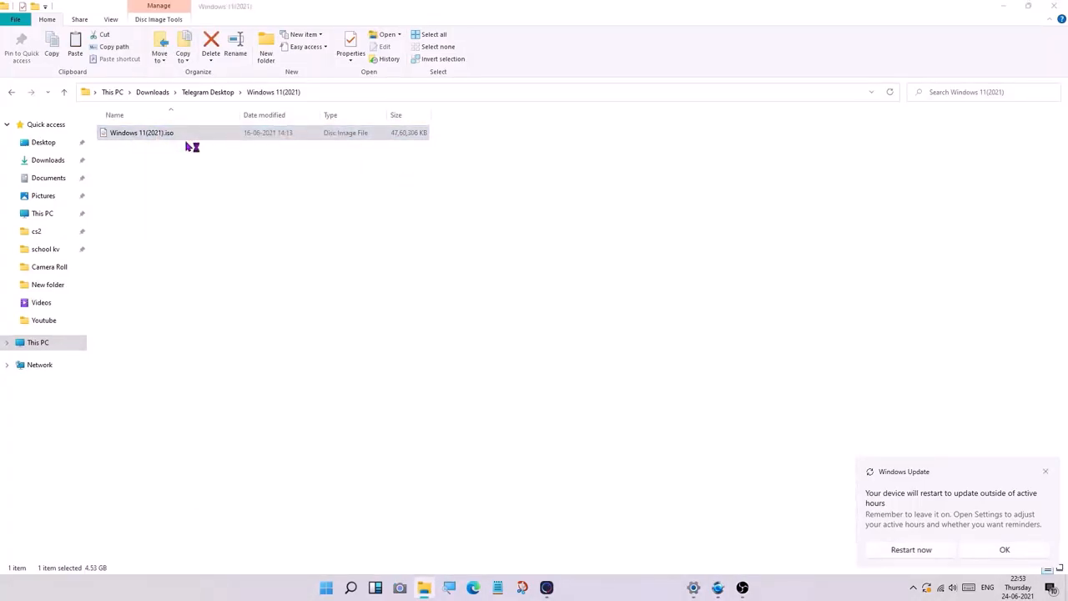
pyautogui.moveTo(1046, 471)
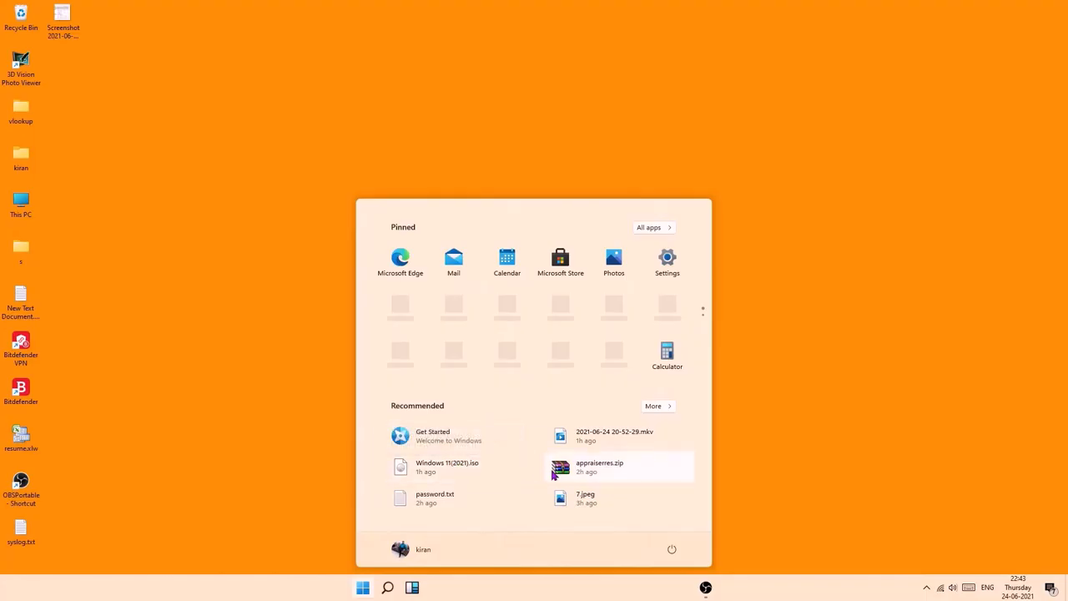
# Step: Browse Start's full app list and power options, then dismiss Start to the desktop
pyautogui.click(649, 227)
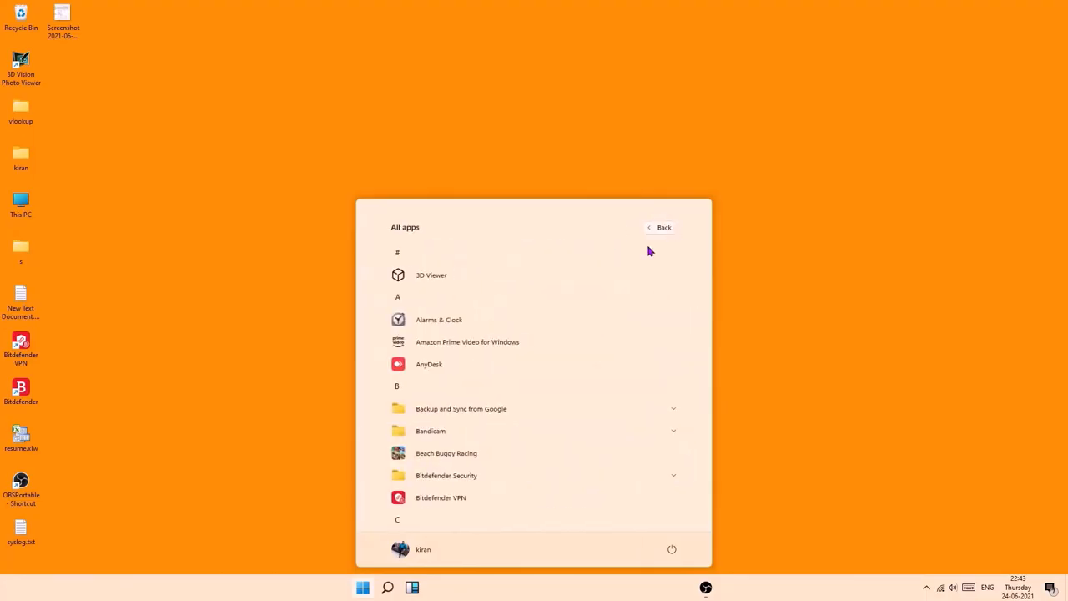
pyautogui.scroll(-3)
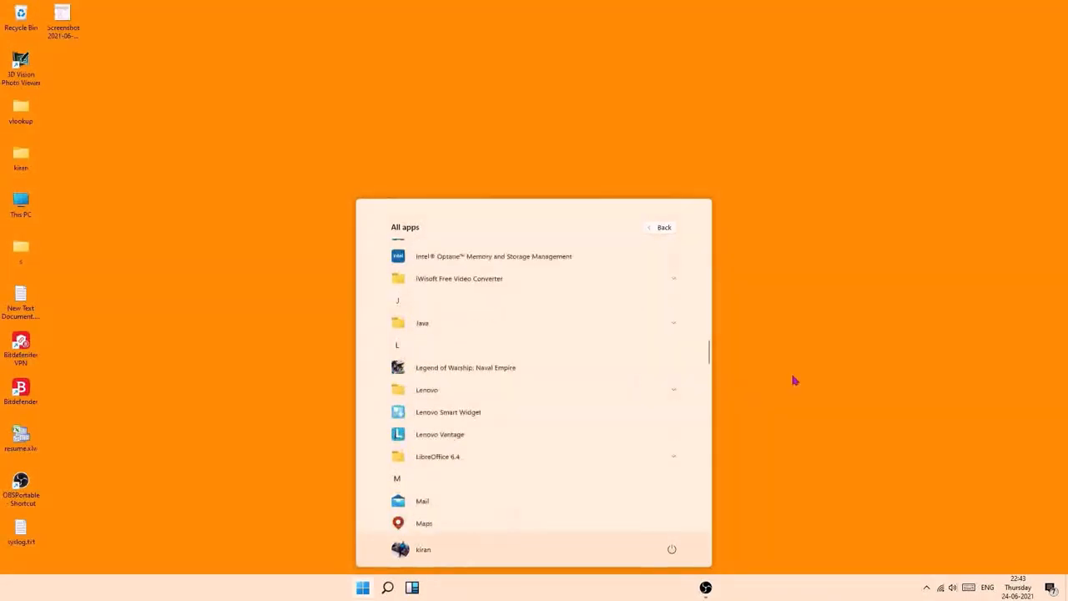
pyautogui.click(663, 227)
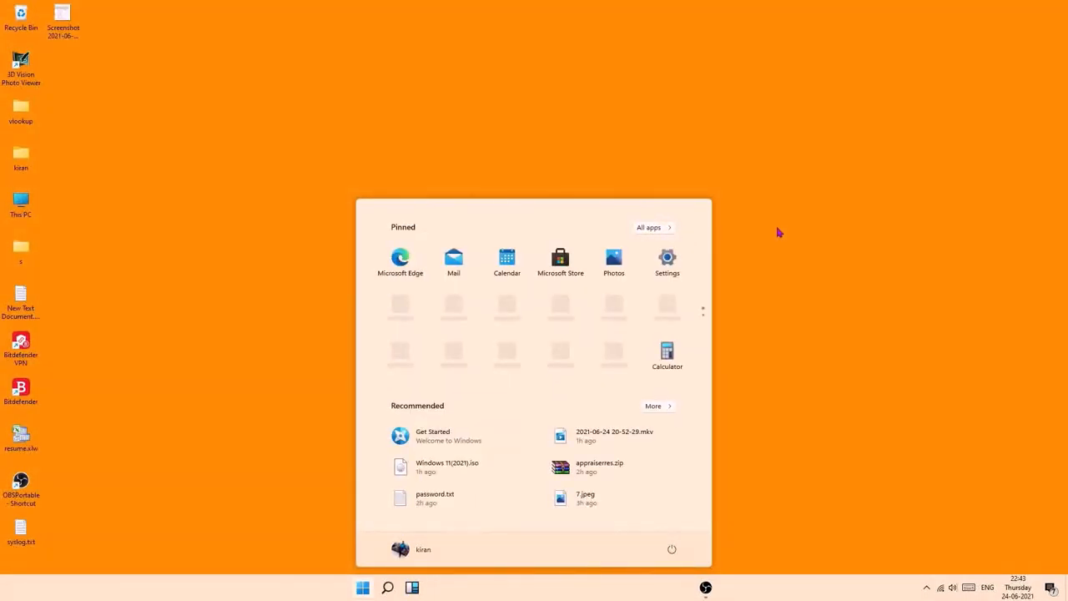
pyautogui.click(671, 549)
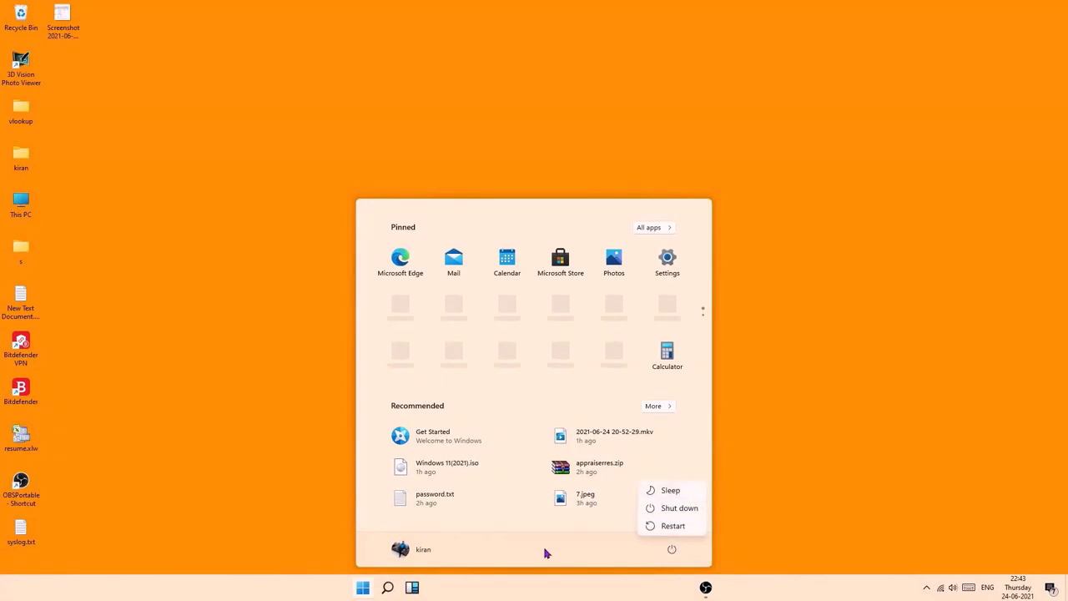
pyautogui.click(421, 549)
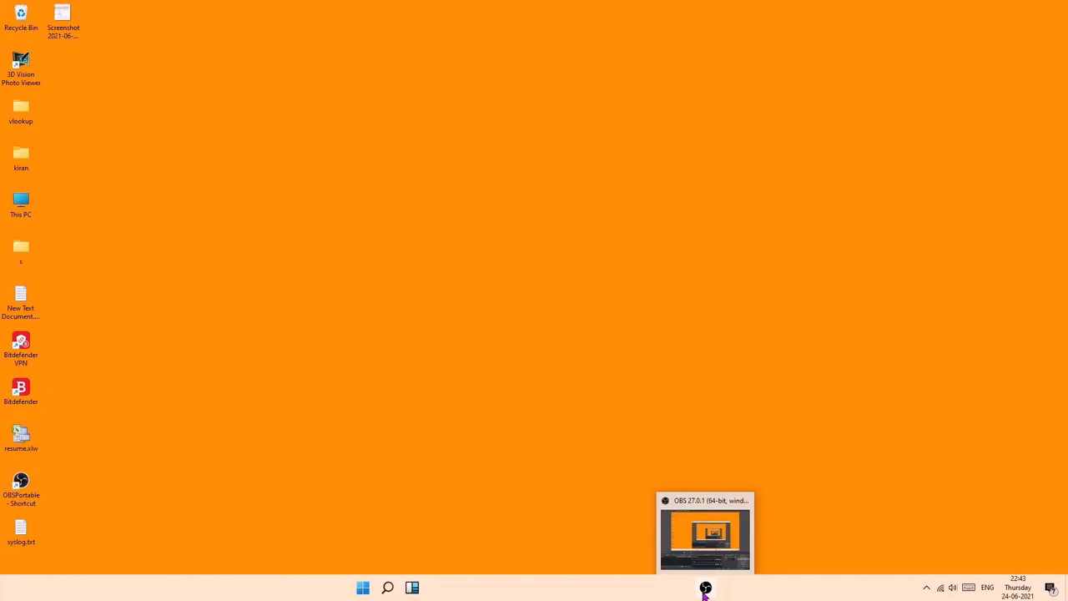
# Step: Show the hidden notification-area icons, then dismiss the overflow to clear the desktop
pyautogui.click(926, 588)
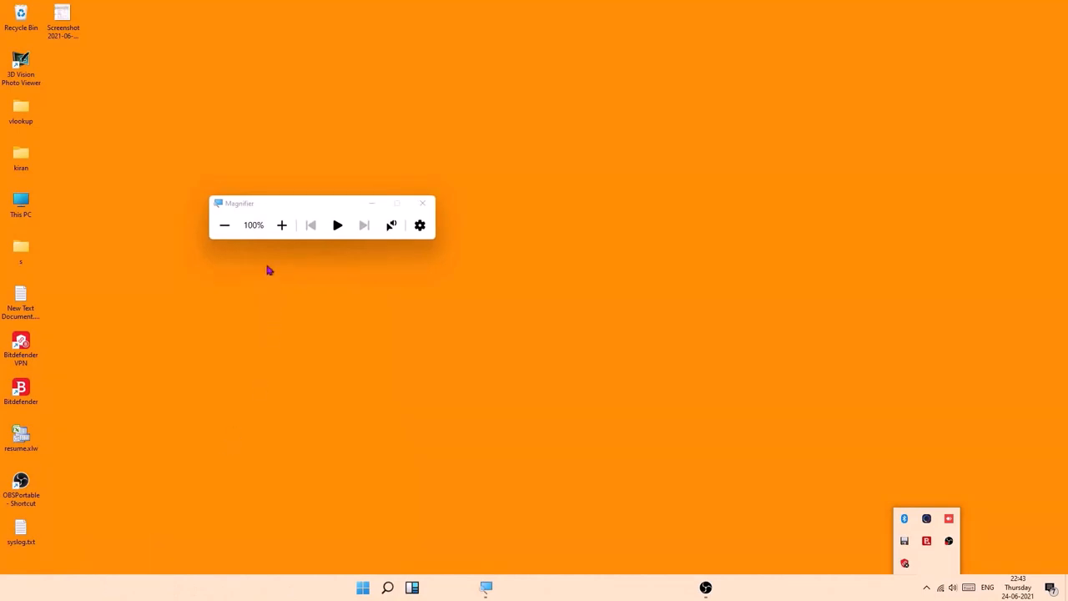
pyautogui.click(423, 203)
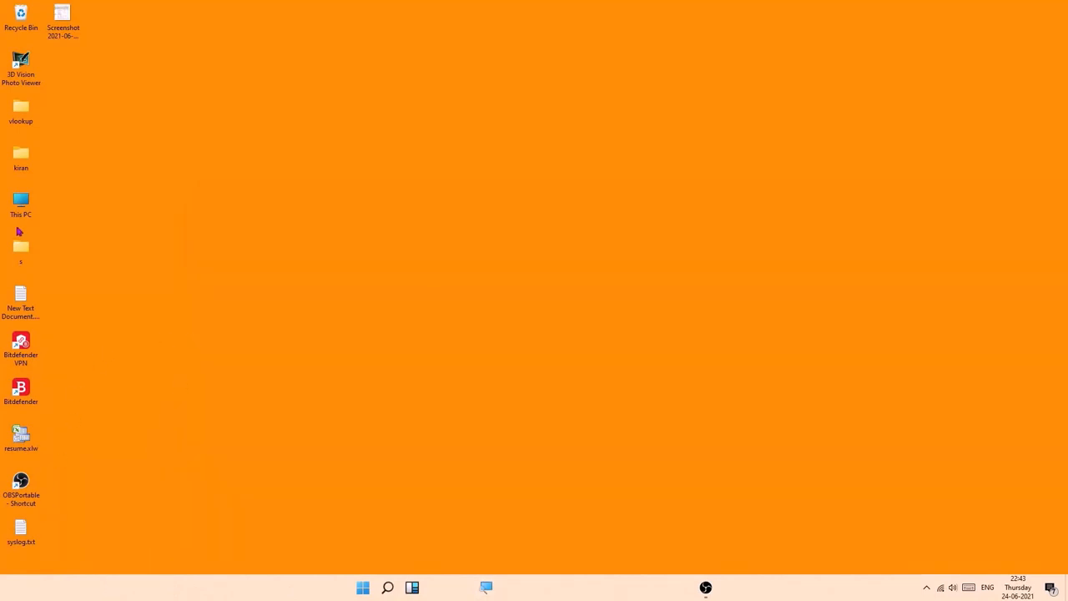
# Step: Open This PC from the desktop, then open the Operating System (C:) drive
pyautogui.doubleClick(21, 201)
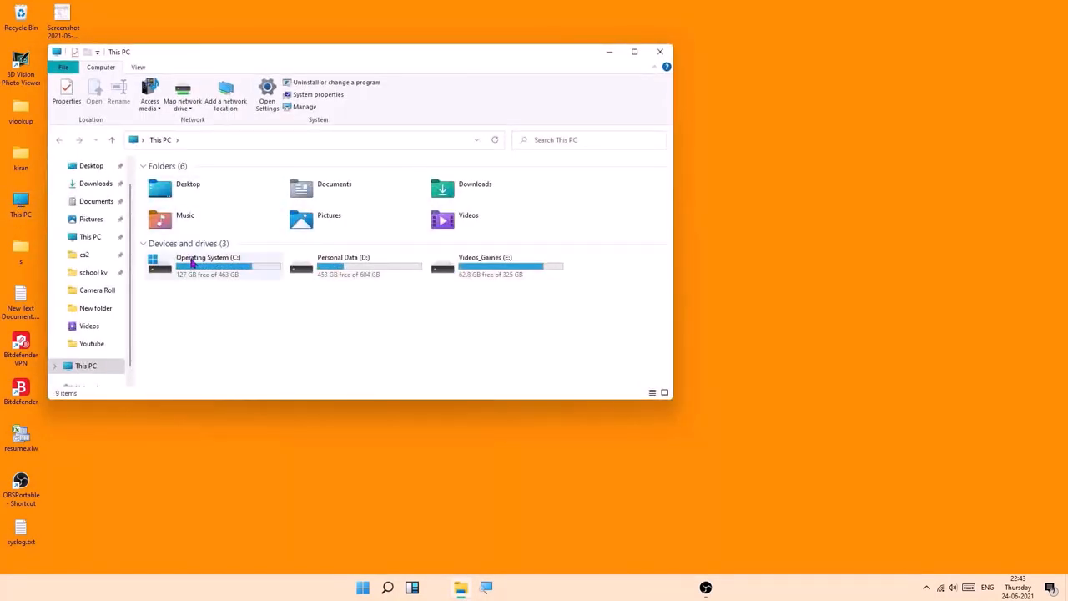
pyautogui.moveTo(417, 64)
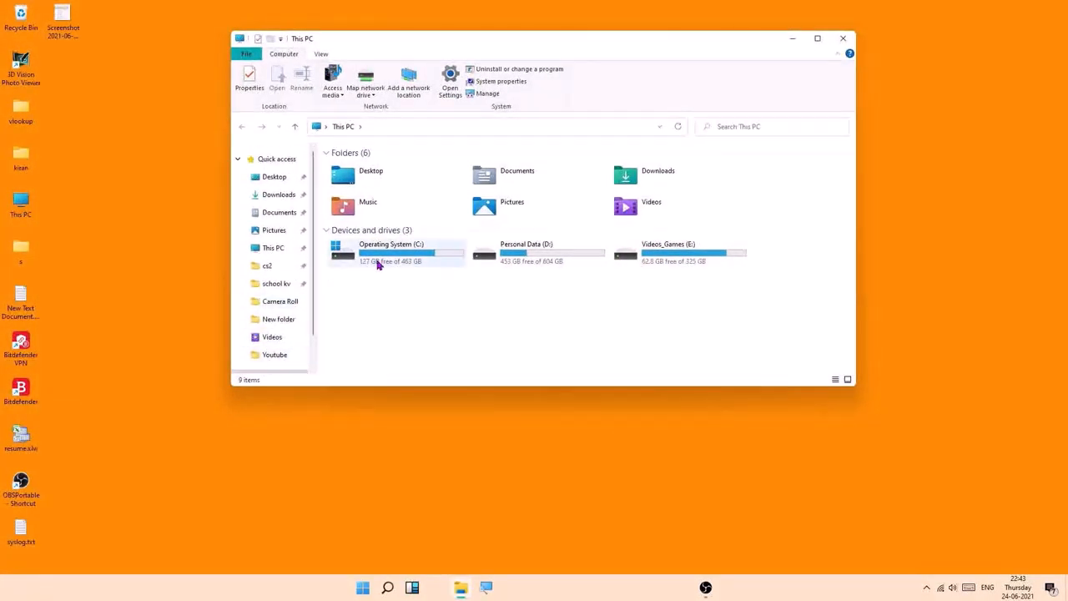
pyautogui.doubleClick(390, 248)
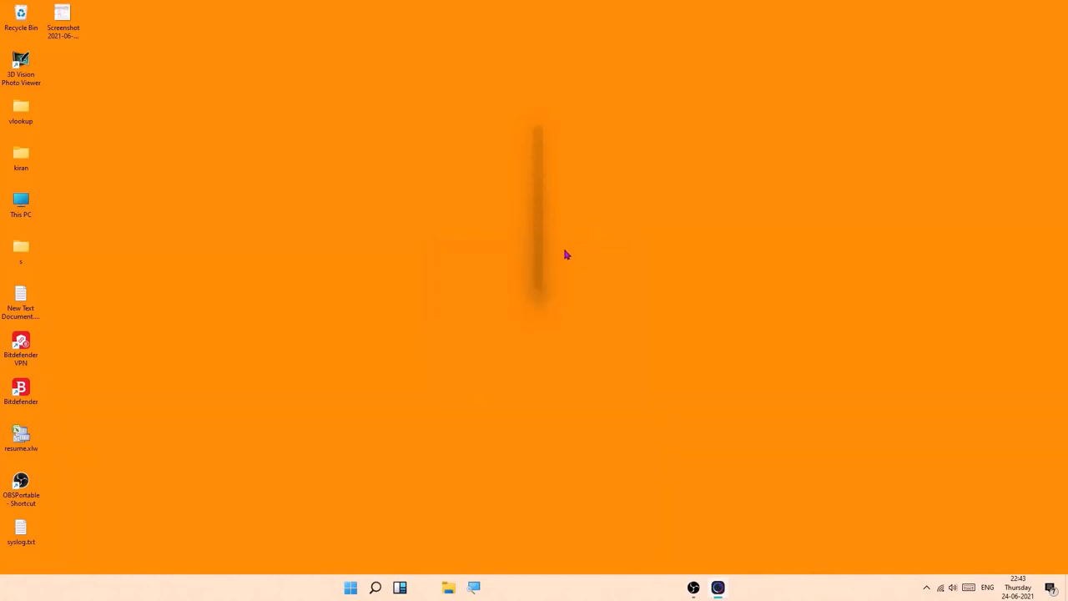
pyautogui.moveTo(367, 206)
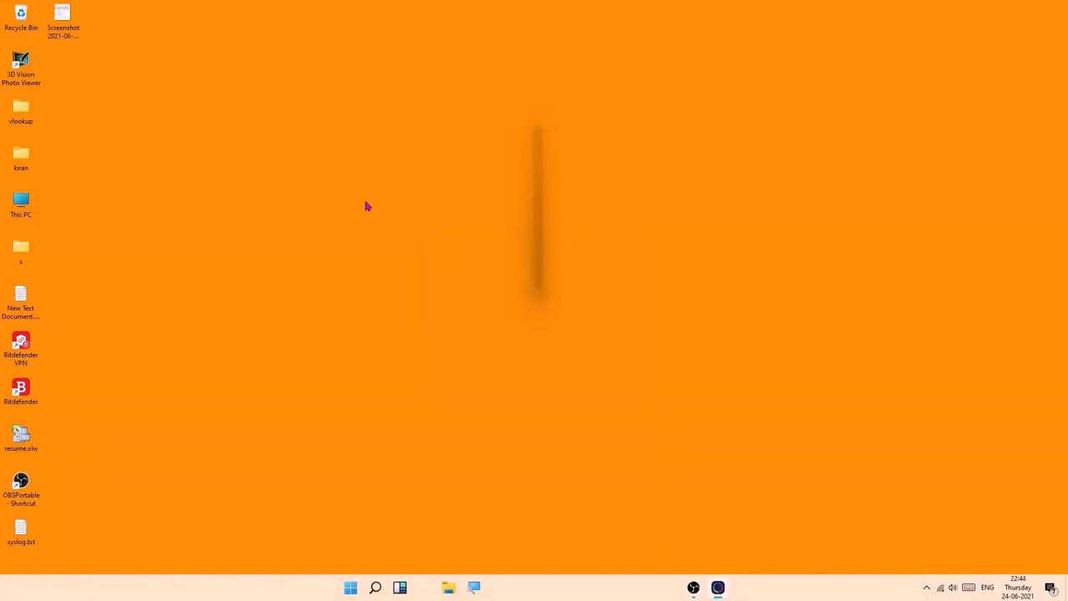
# Step: Open the vlookup folder, view its JPG image, then close the image
pyautogui.doubleClick(21, 106)
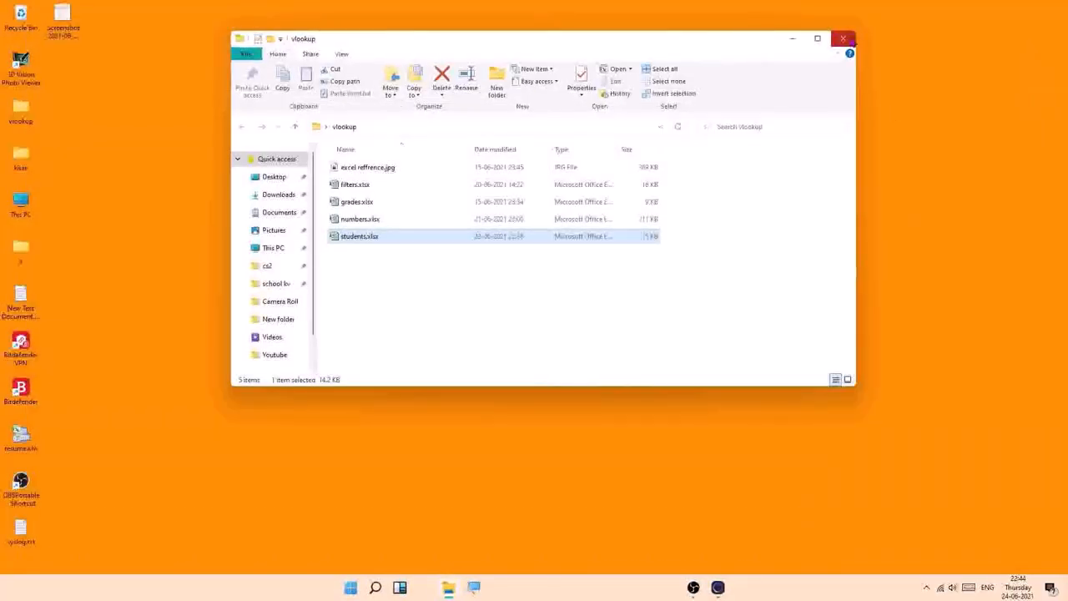
pyautogui.click(368, 167)
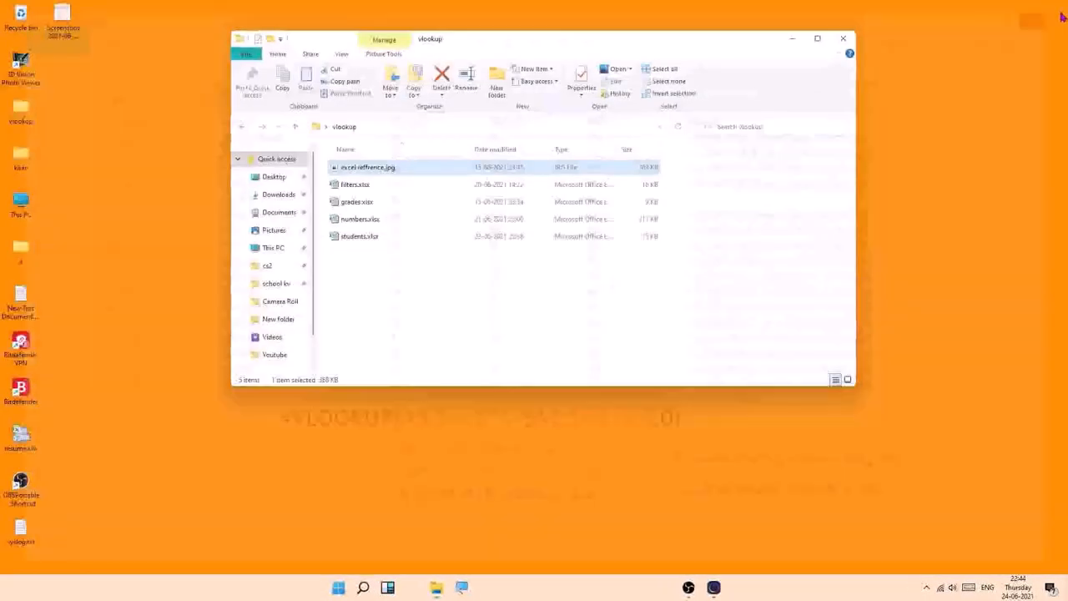
pyautogui.click(348, 586)
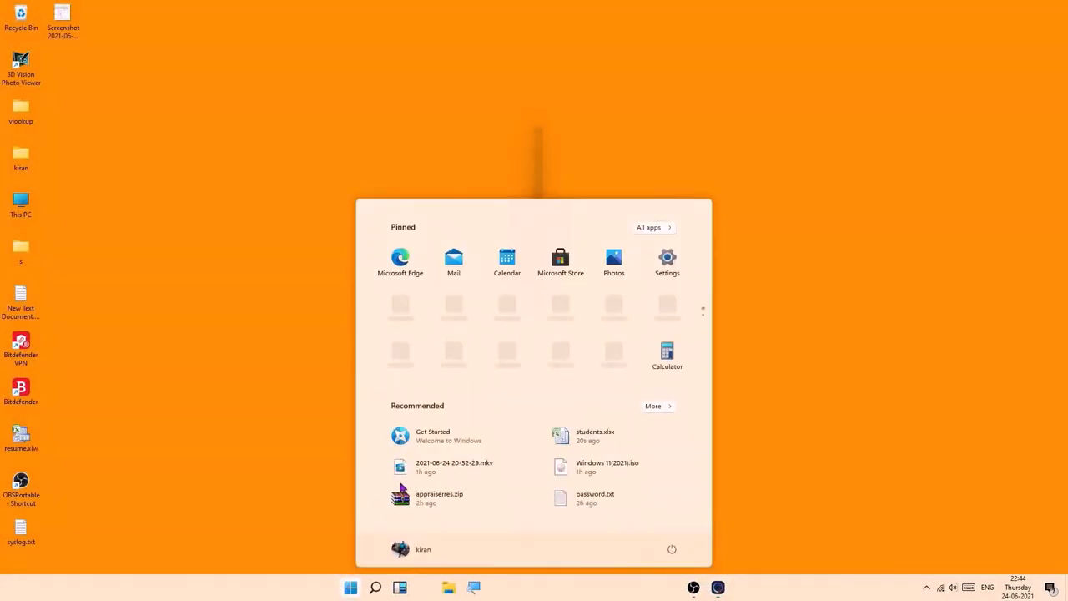
pyautogui.moveTo(576, 345)
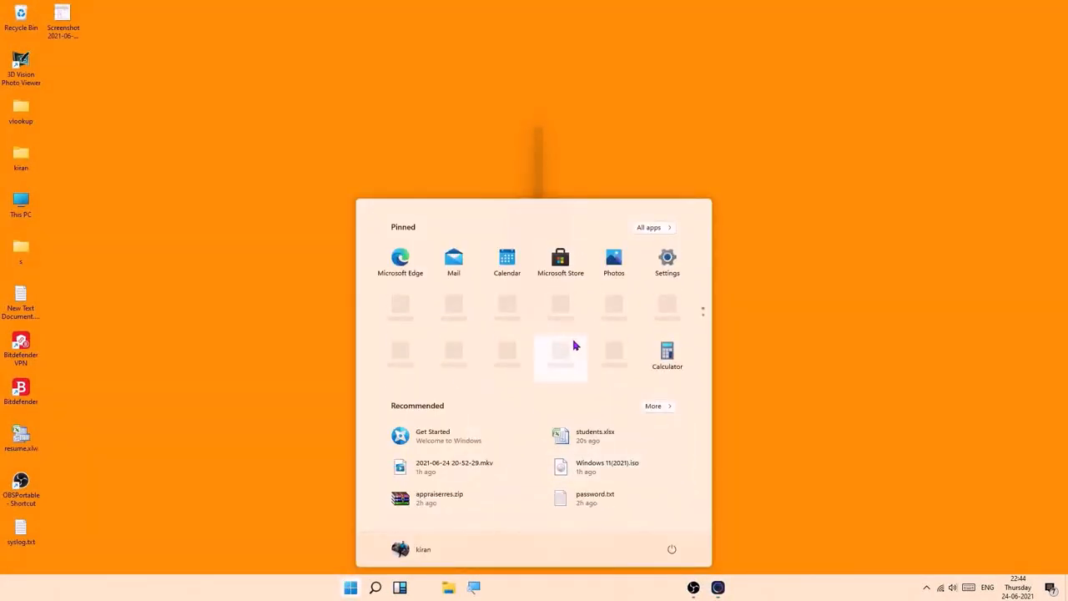
# Step: Reveal the hidden system-tray icons, then bring up the Start menu
pyautogui.click(653, 407)
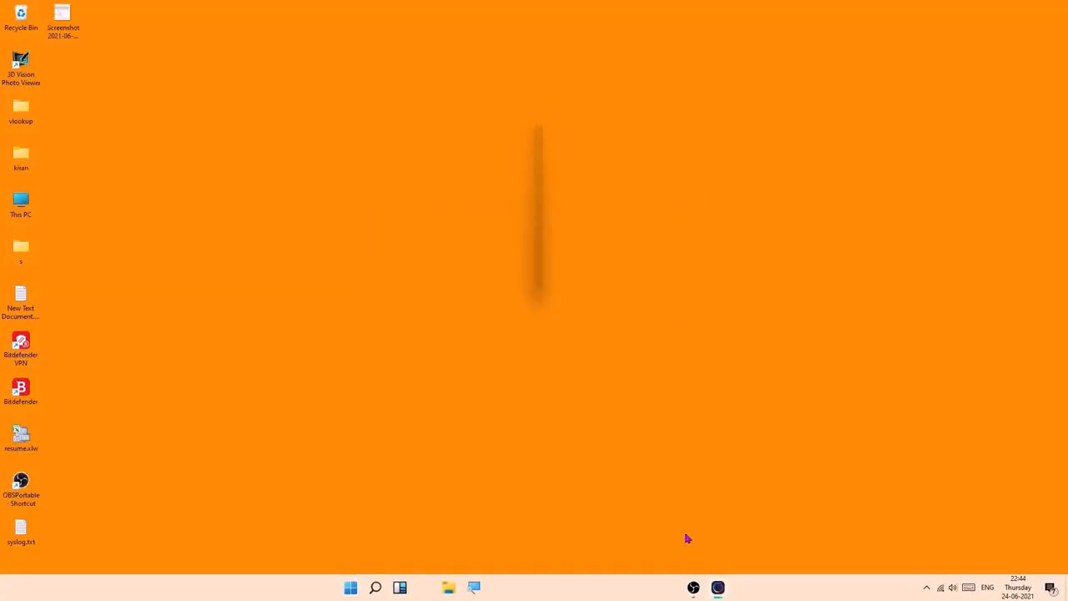
pyautogui.moveTo(544, 227)
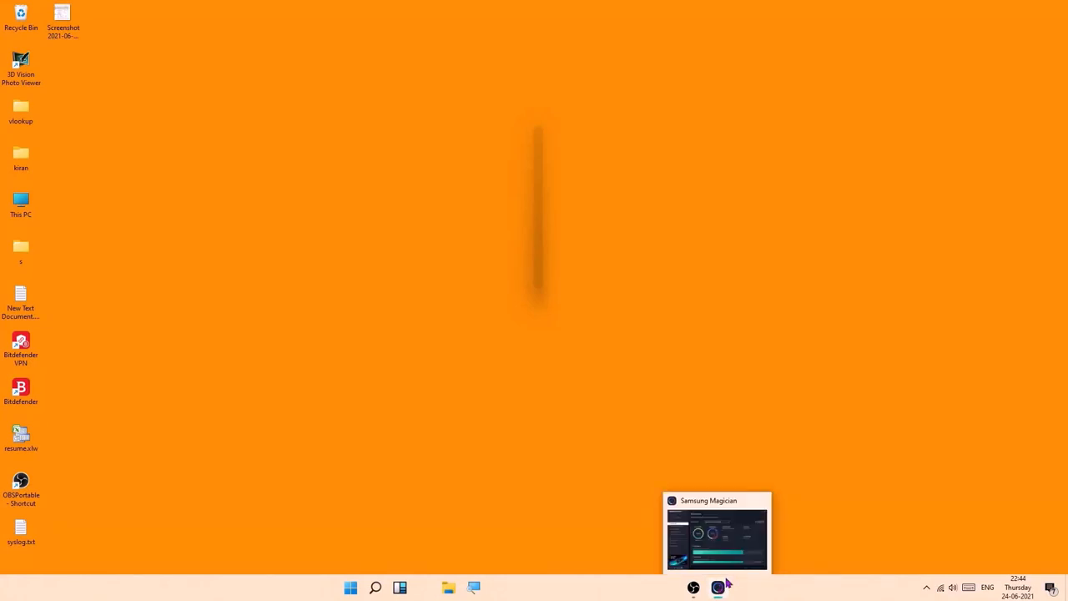
pyautogui.moveTo(541, 270)
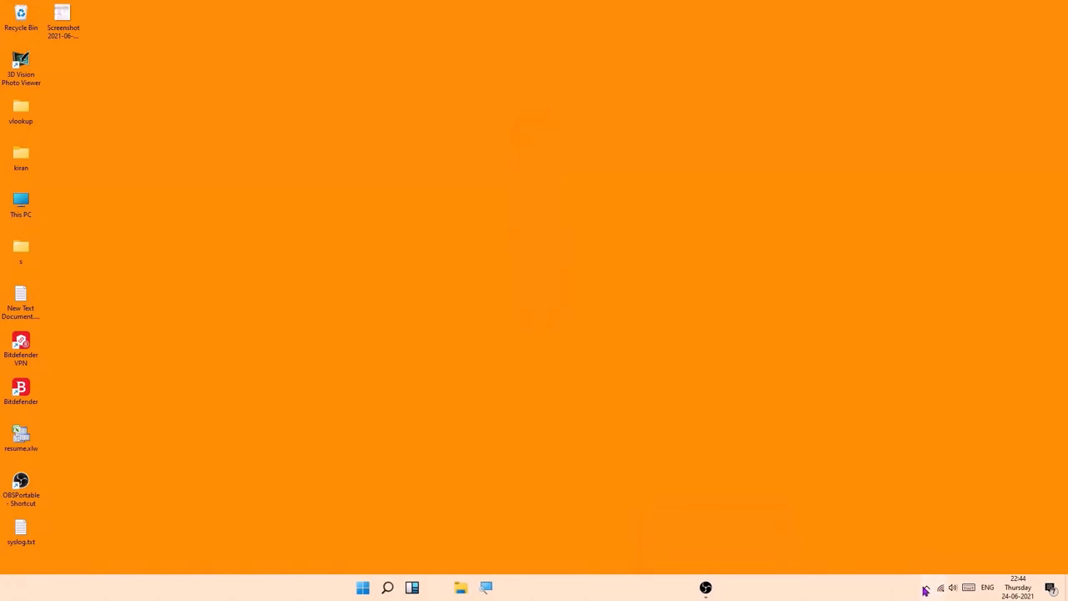
pyautogui.click(926, 587)
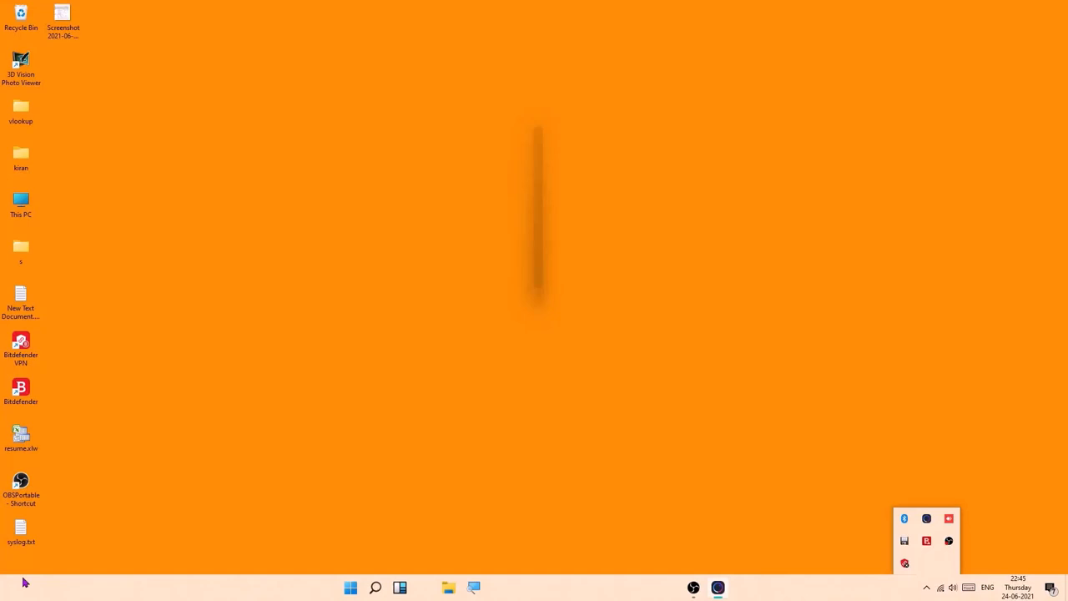
pyautogui.click(376, 588)
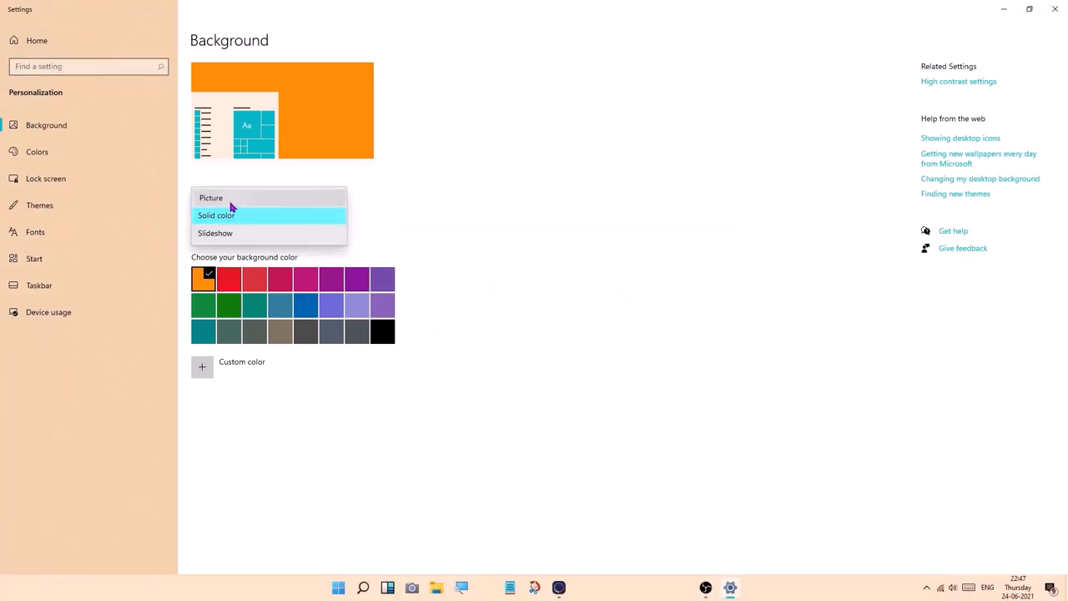
# Step: Switch the Background type from Solid color to Picture
pyautogui.click(210, 198)
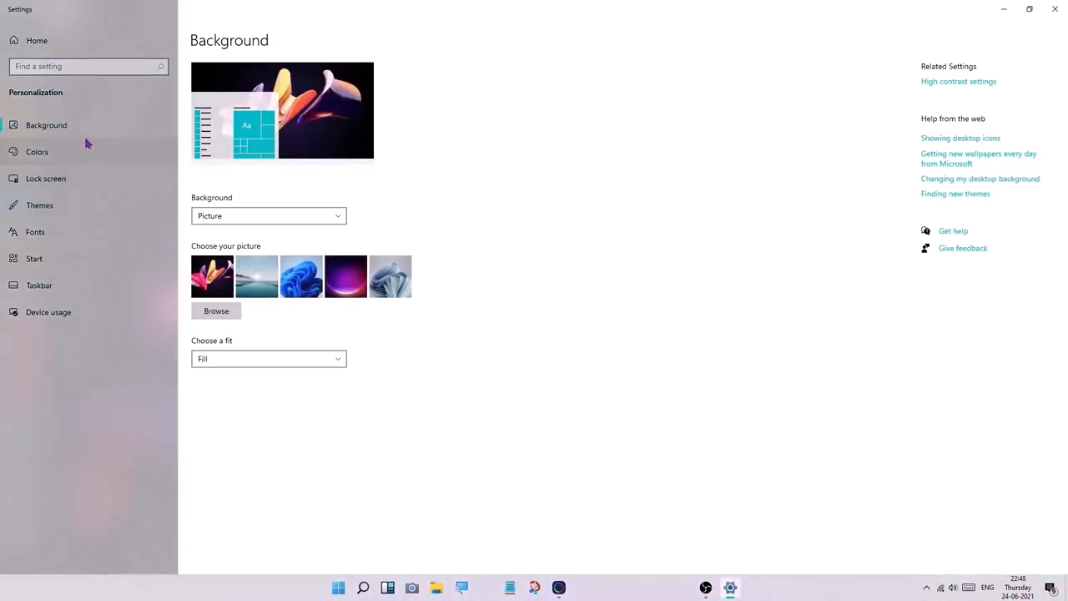
pyautogui.moveTo(69, 127)
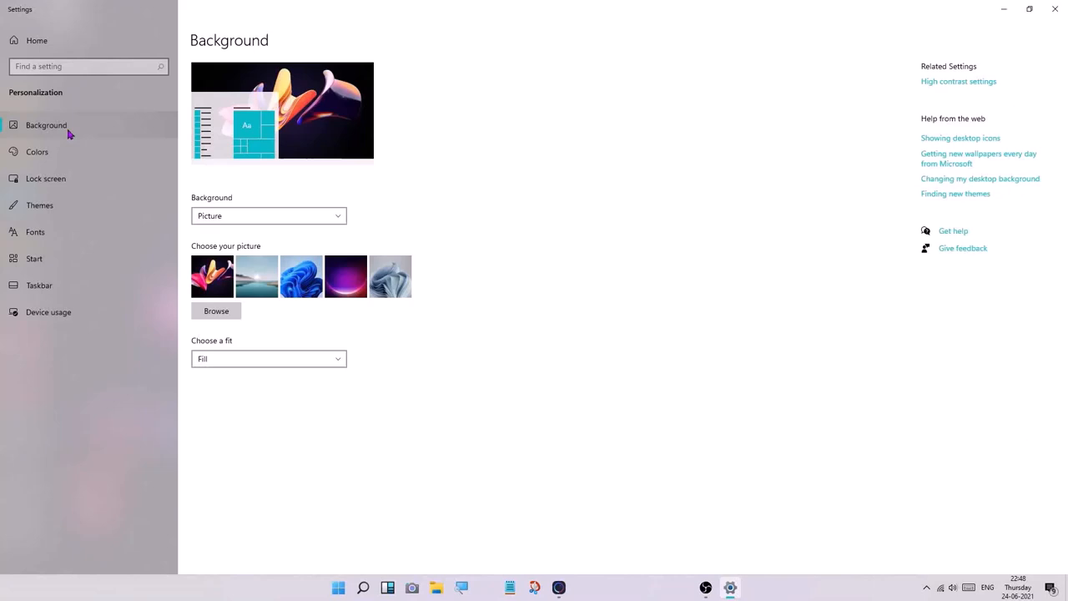
# Step: View the Colors, Lock screen, Themes and Fonts personalization pages
pyautogui.click(37, 152)
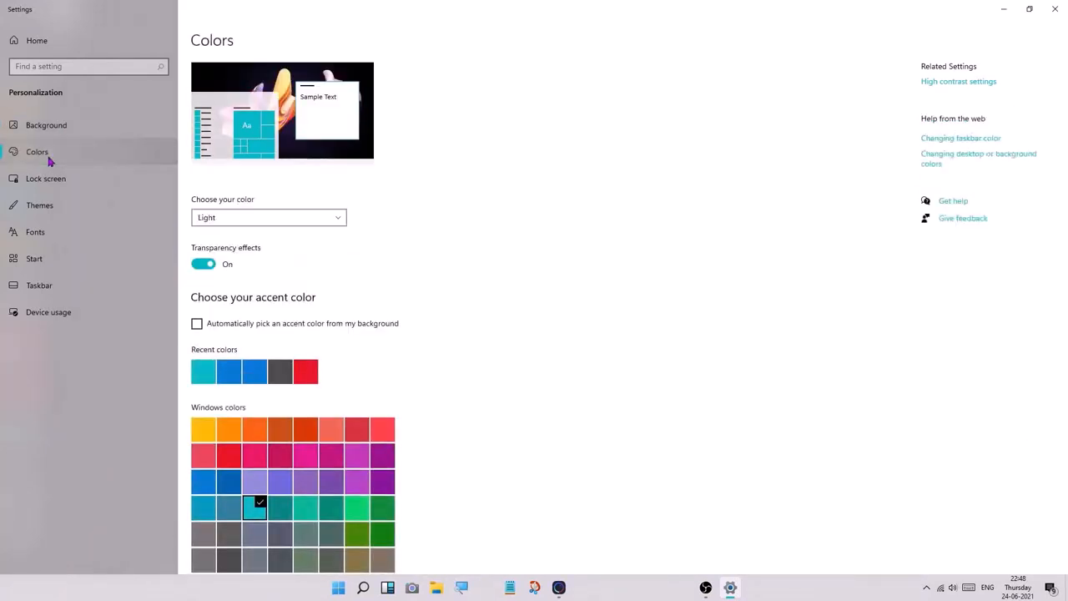
pyautogui.click(45, 178)
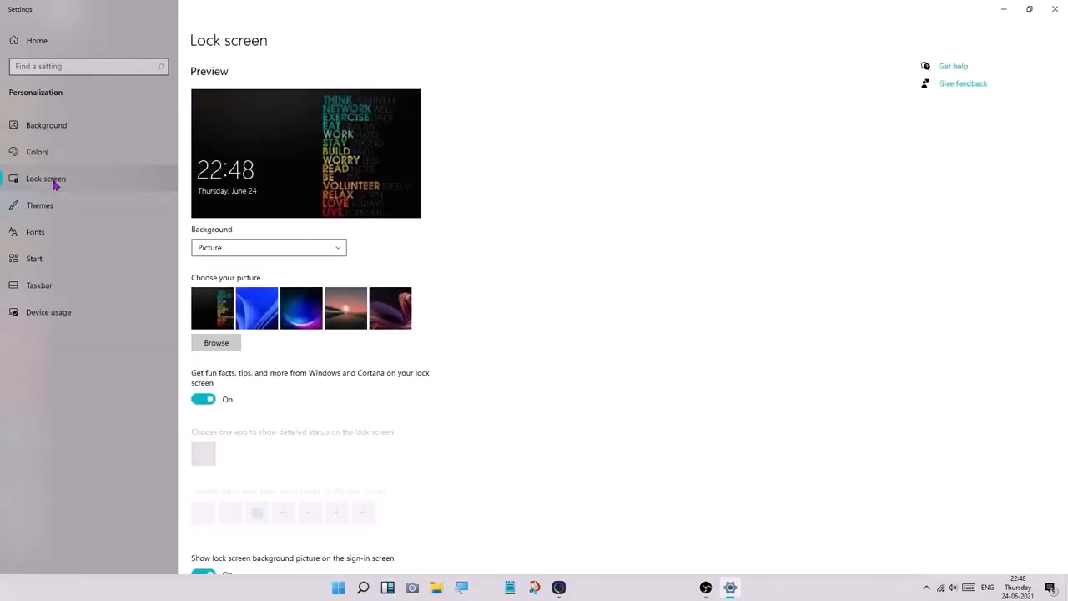
pyautogui.scroll(-3)
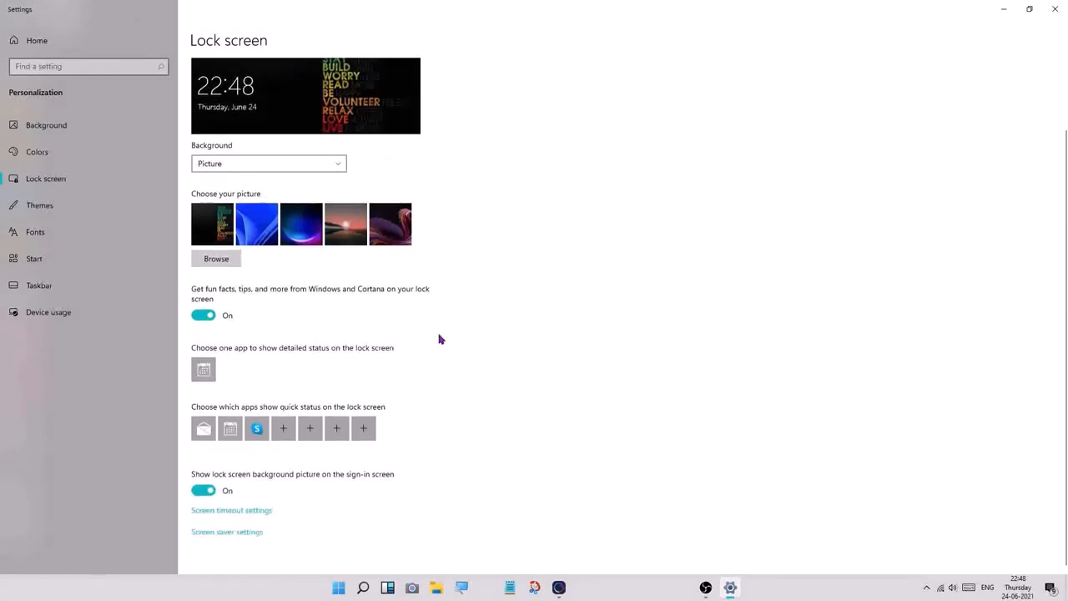
pyautogui.click(39, 206)
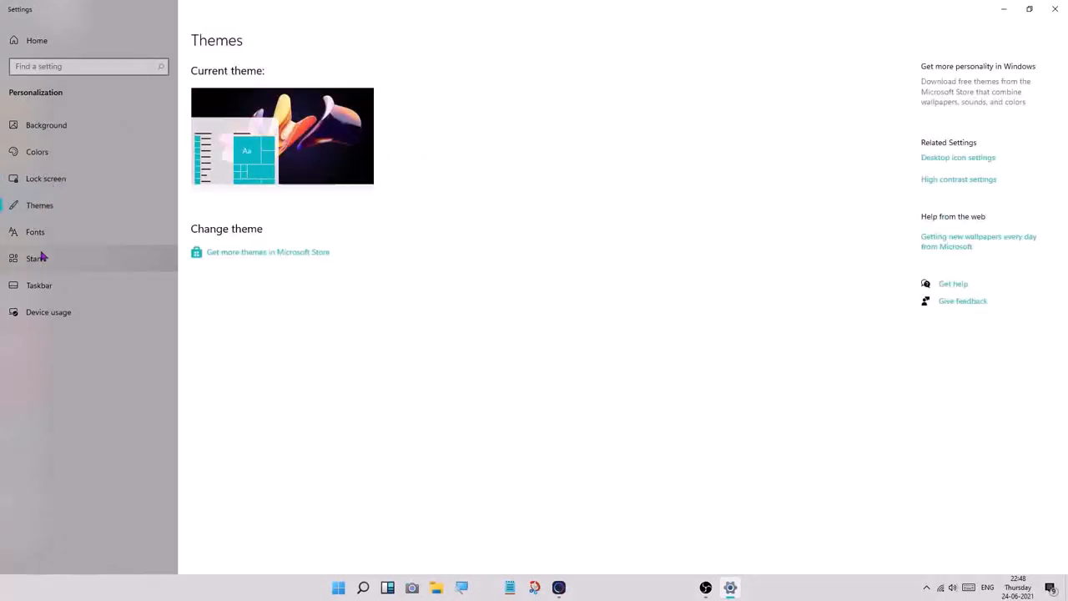
pyautogui.click(35, 232)
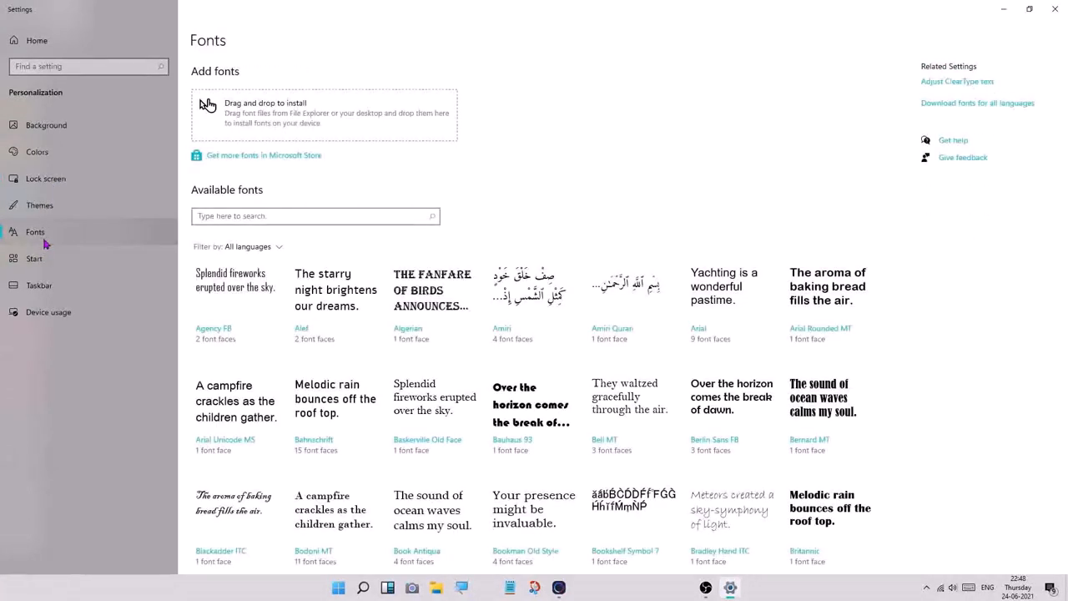
pyautogui.scroll(-3)
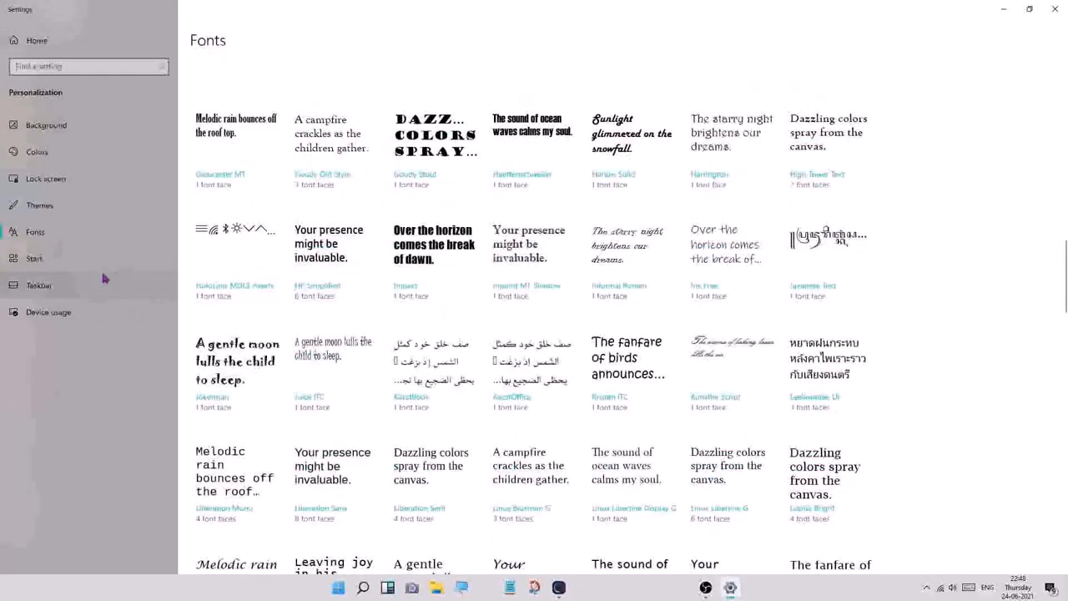
# Step: View the Start and Device usage pages, then return home and open Windows Update
pyautogui.click(34, 259)
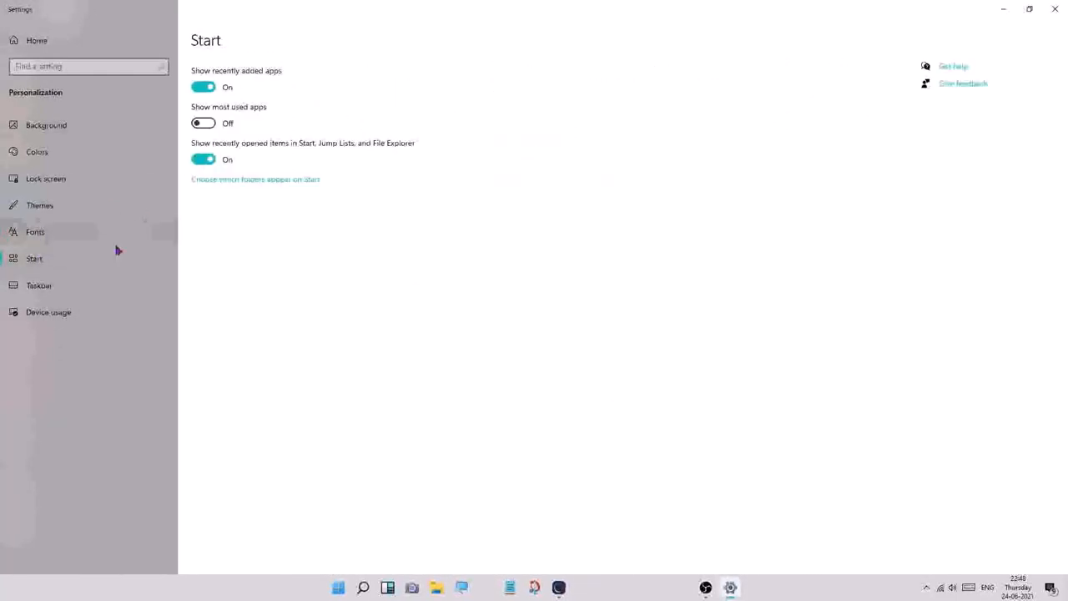
pyautogui.click(48, 312)
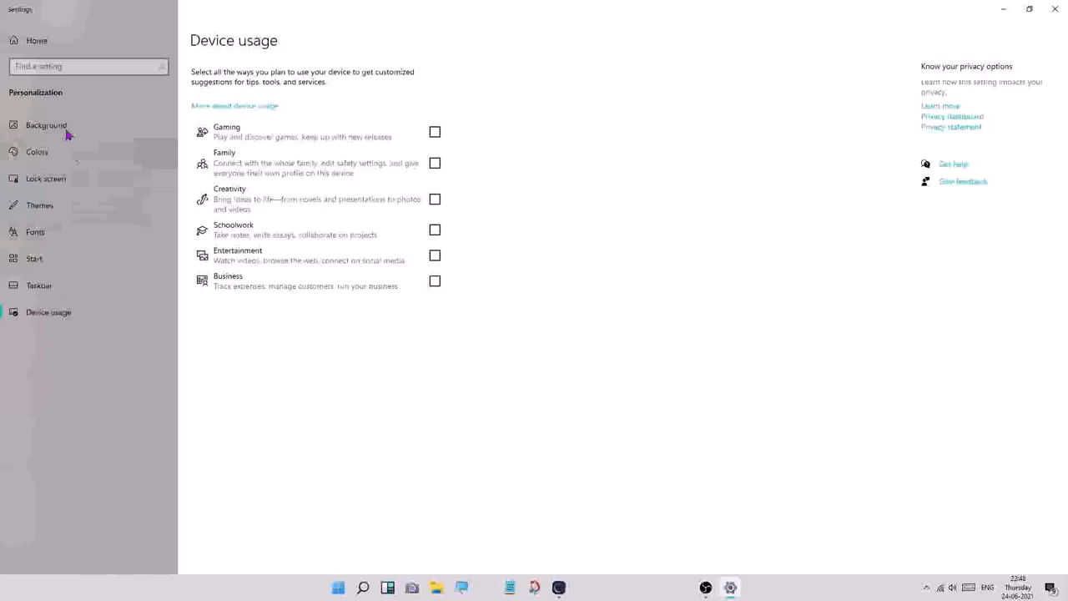
pyautogui.click(14, 9)
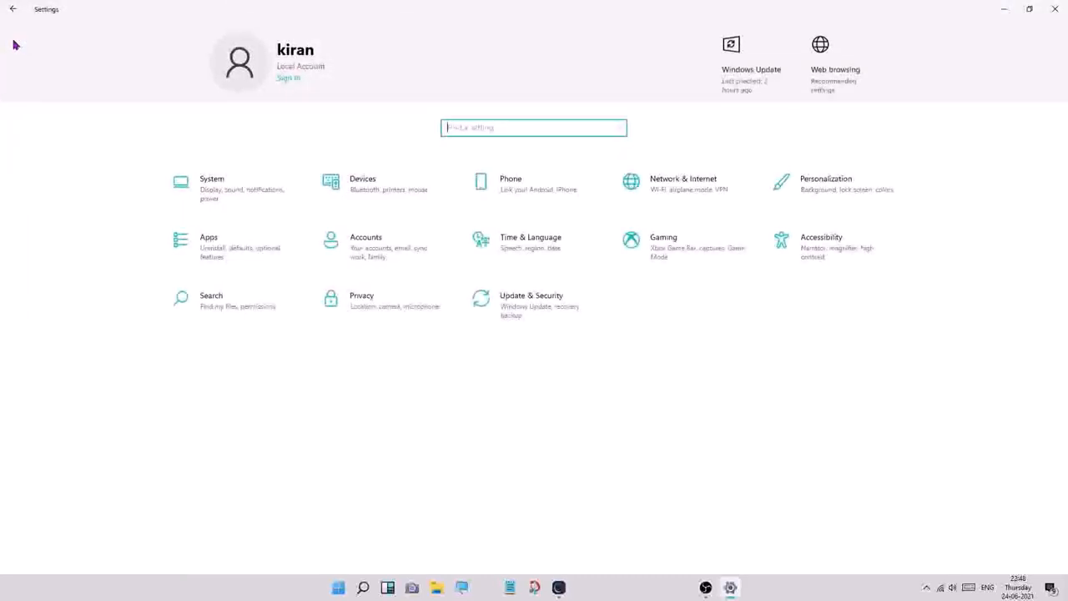
pyautogui.moveTo(709, 69)
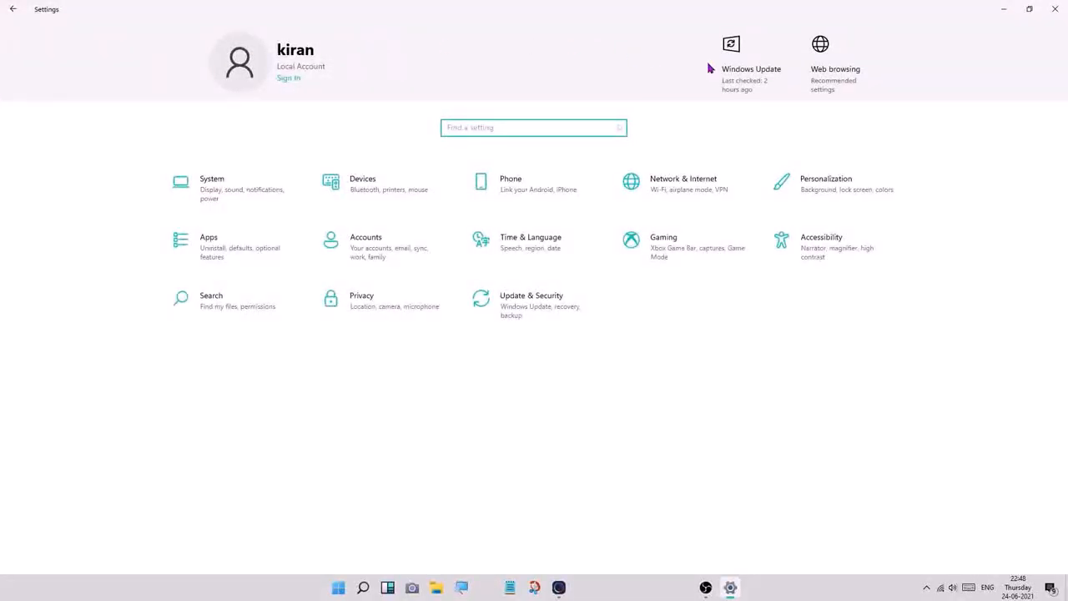
pyautogui.click(531, 295)
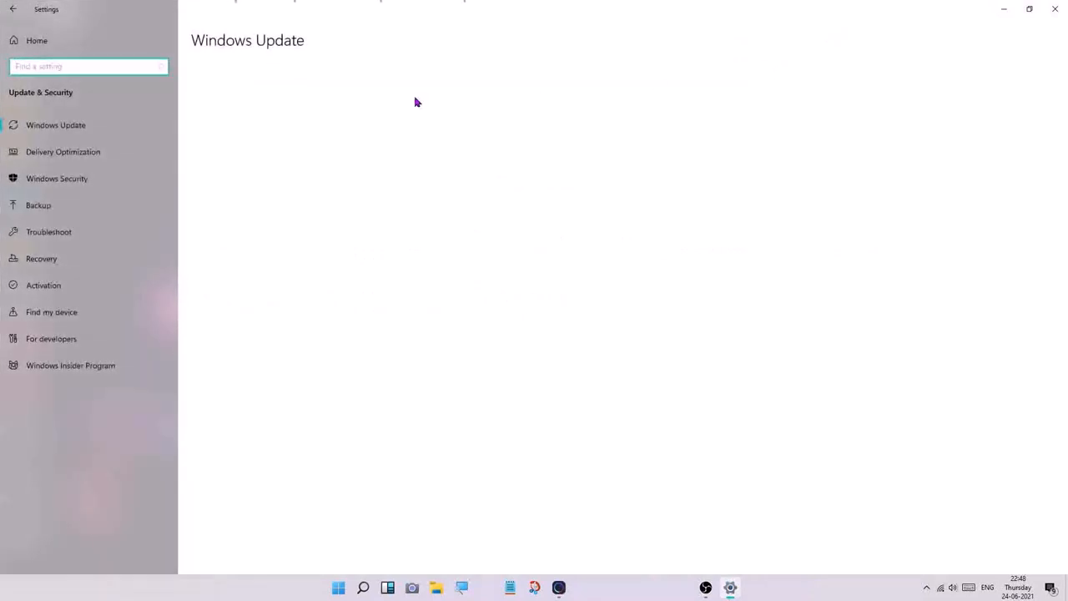